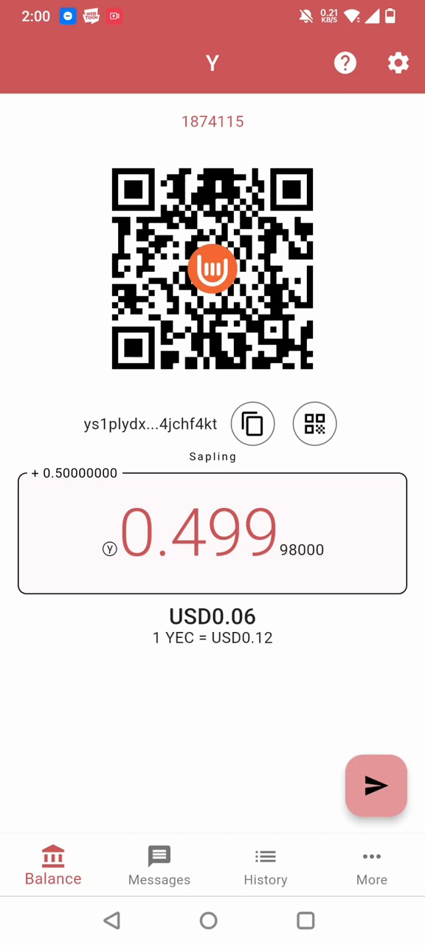
Step: Open YWallet's App info page from its launcher icon
{"action": "left_click", "coordinate": [373, 864]}
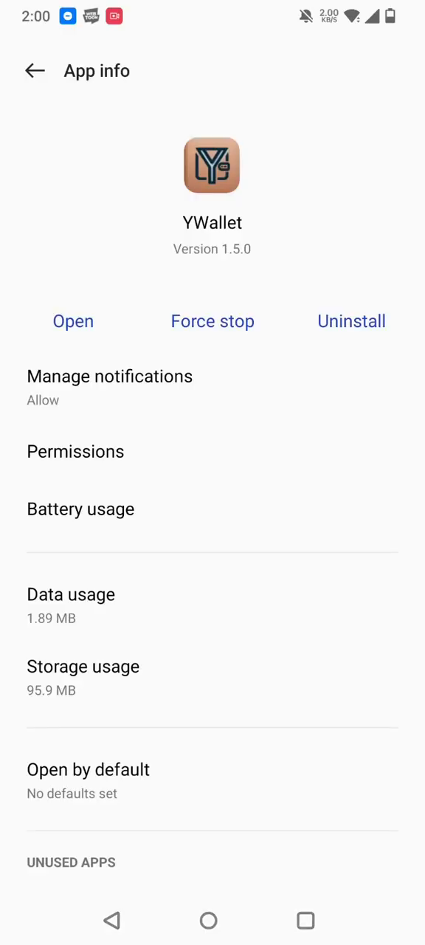
Step: Clear all of YWallet's stored data so user data and cache read 0 B
{"action": "left_click", "coordinate": [83, 667]}
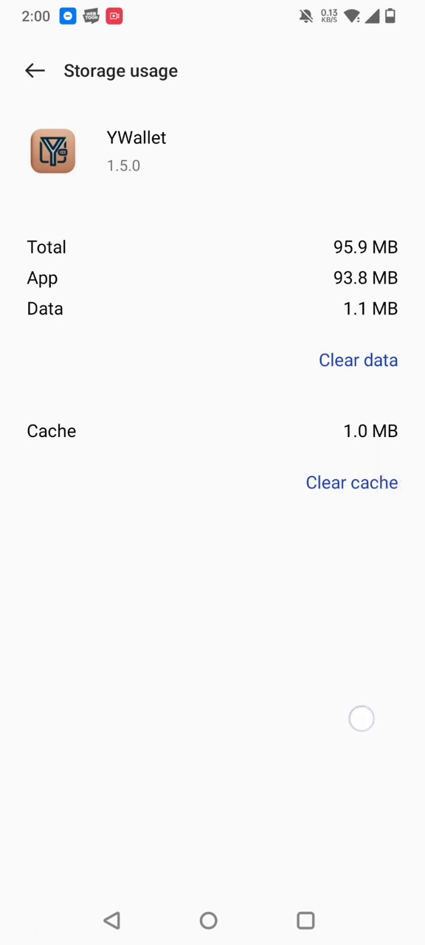
{"action": "left_click", "coordinate": [358, 361]}
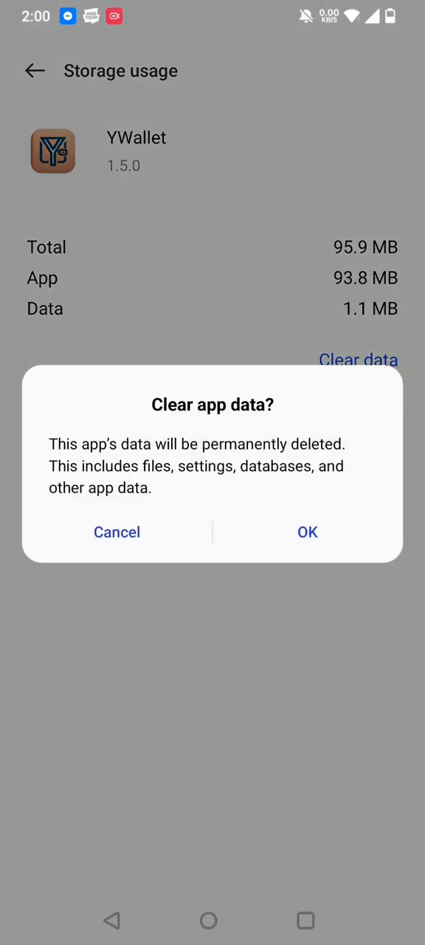
{"action": "left_click", "coordinate": [307, 532]}
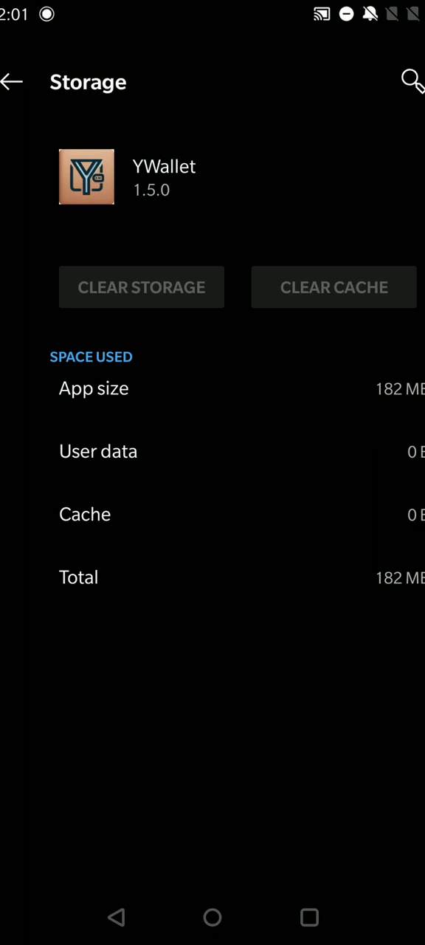
{"action": "left_click", "coordinate": [13, 82]}
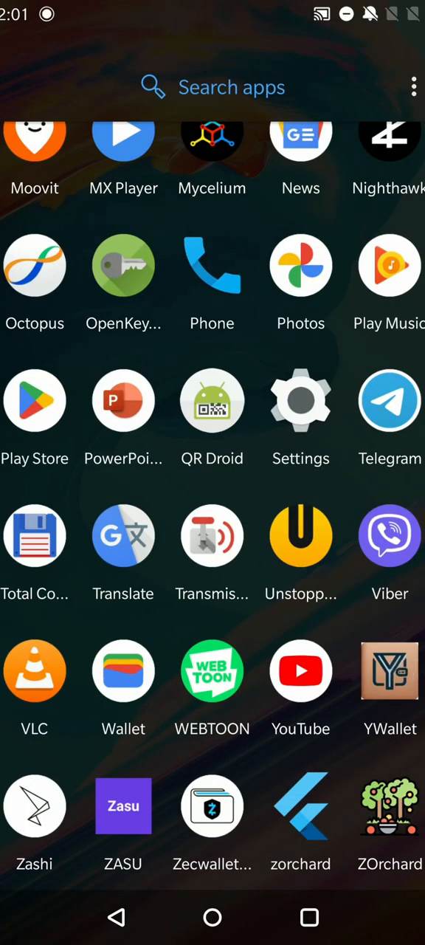
Step: Relaunch YWallet, accept the self-custody disclaimer and create the new Main account
{"action": "left_click", "coordinate": [390, 671]}
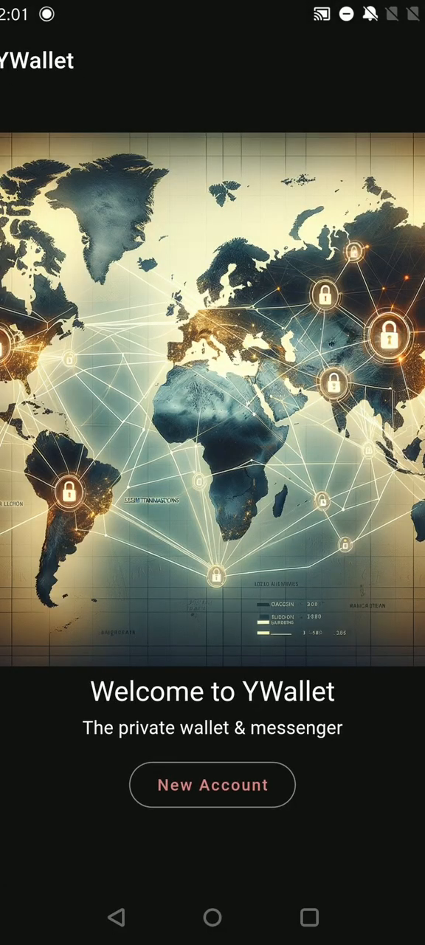
{"action": "left_click", "coordinate": [212, 785]}
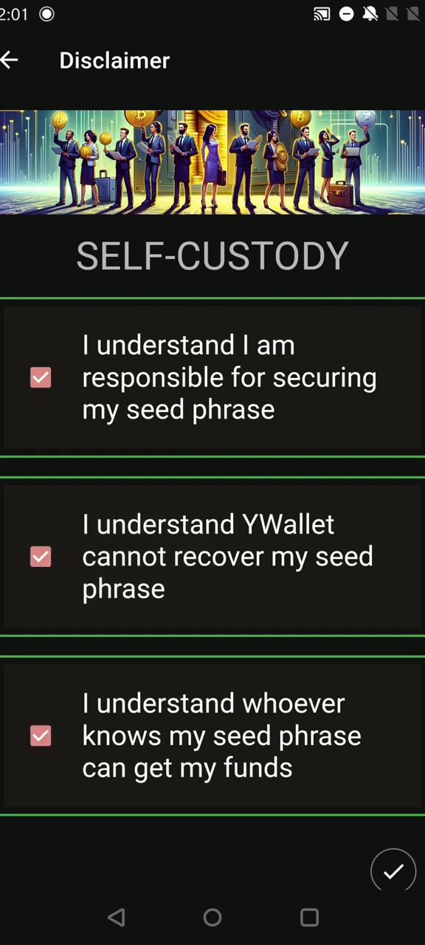
{"action": "left_click", "coordinate": [392, 870]}
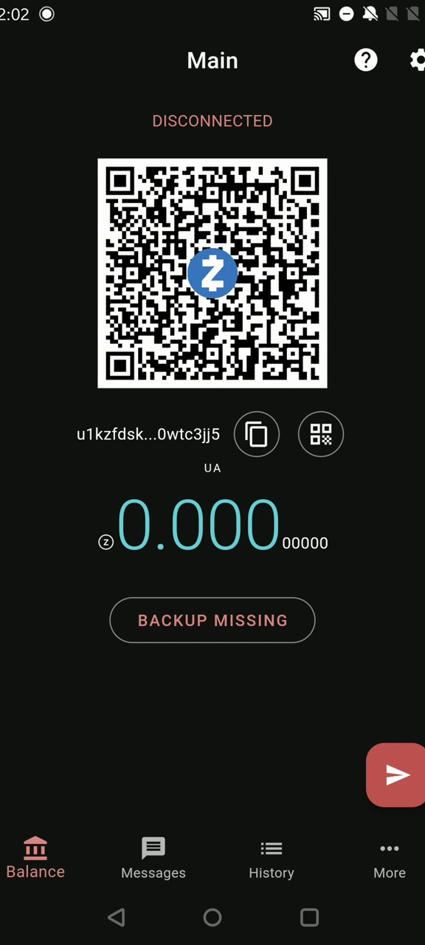
Step: Show the backup seed phrase plus secret, viewing and transparent sub keys
{"action": "left_click", "coordinate": [213, 620]}
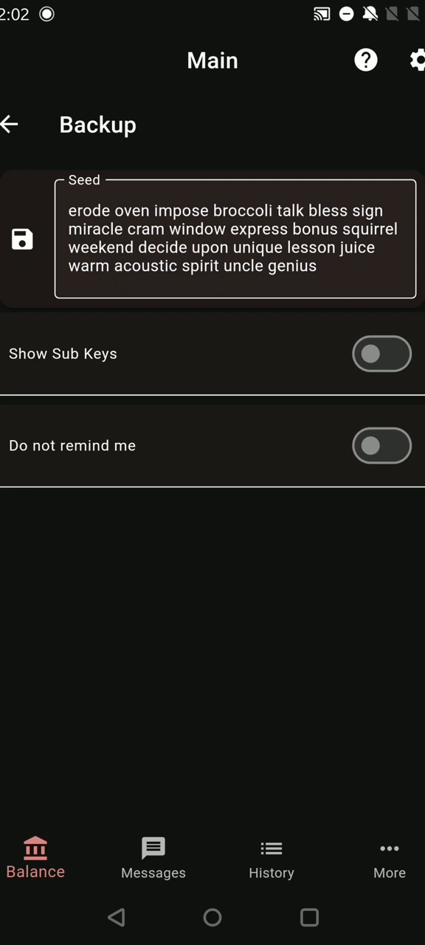
{"action": "left_click", "coordinate": [382, 354]}
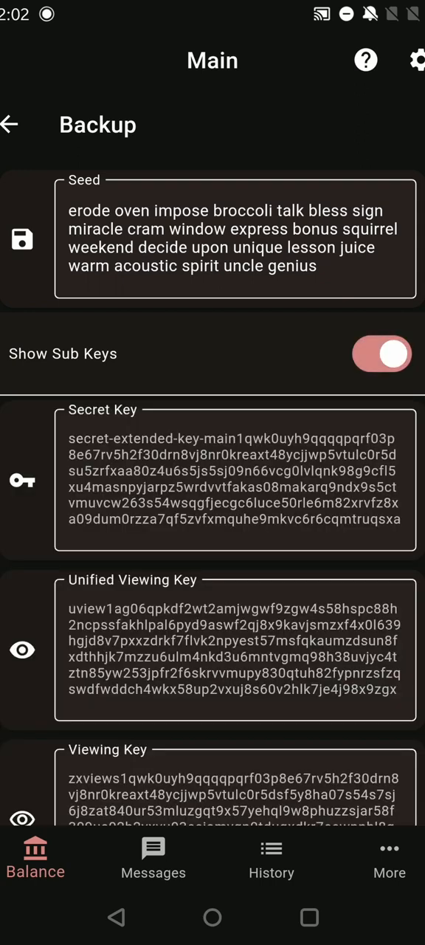
{"action": "scroll", "scroll_direction": "down", "scroll_amount": 3}
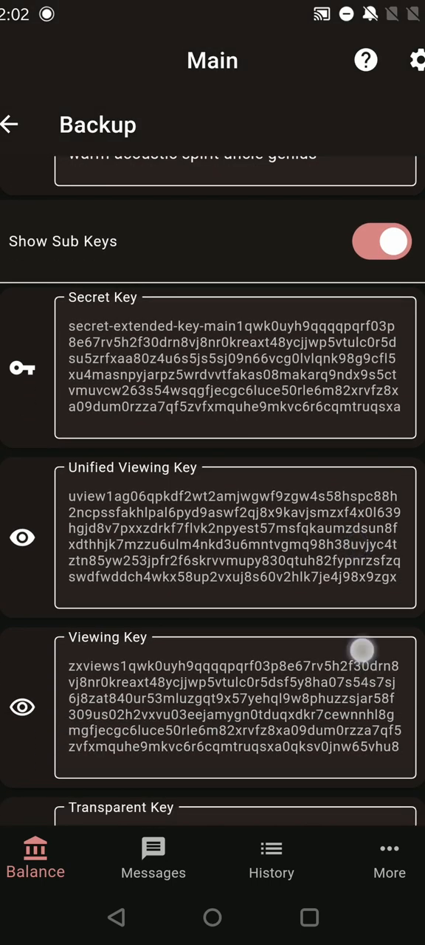
{"action": "scroll", "scroll_direction": "up", "scroll_amount": 3}
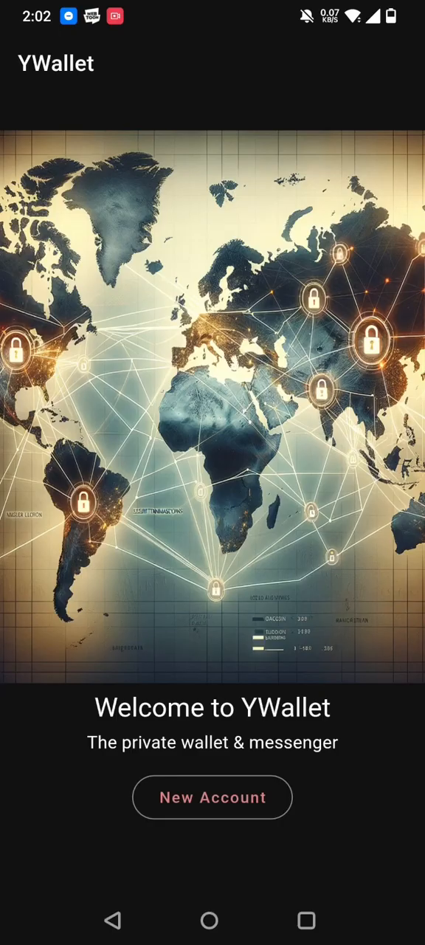
Step: Accept the disclaimer and restore a Main account from an existing key
{"action": "left_click", "coordinate": [213, 798]}
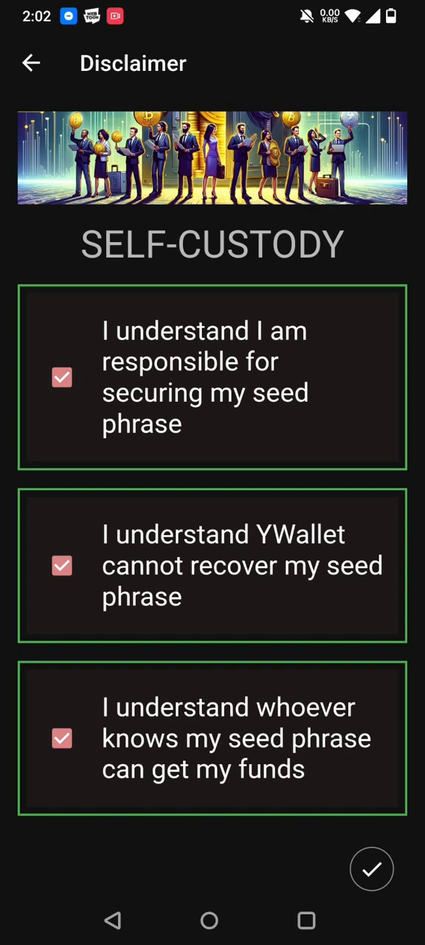
{"action": "left_click", "coordinate": [372, 869]}
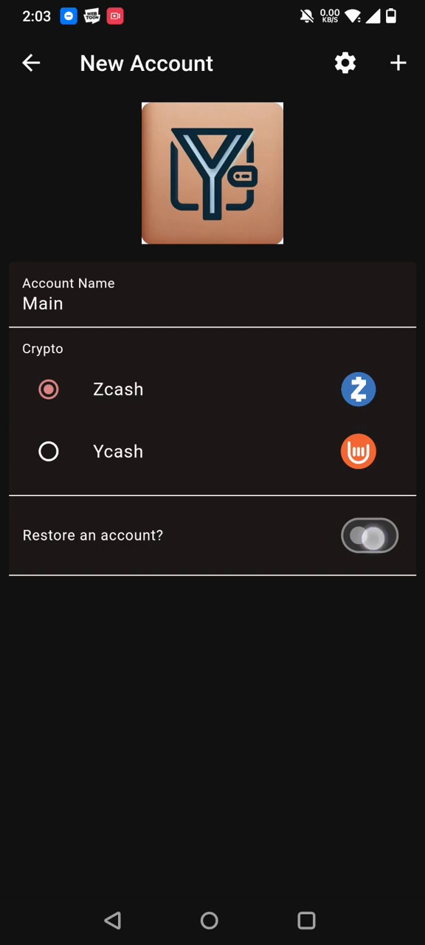
{"action": "left_click", "coordinate": [369, 535]}
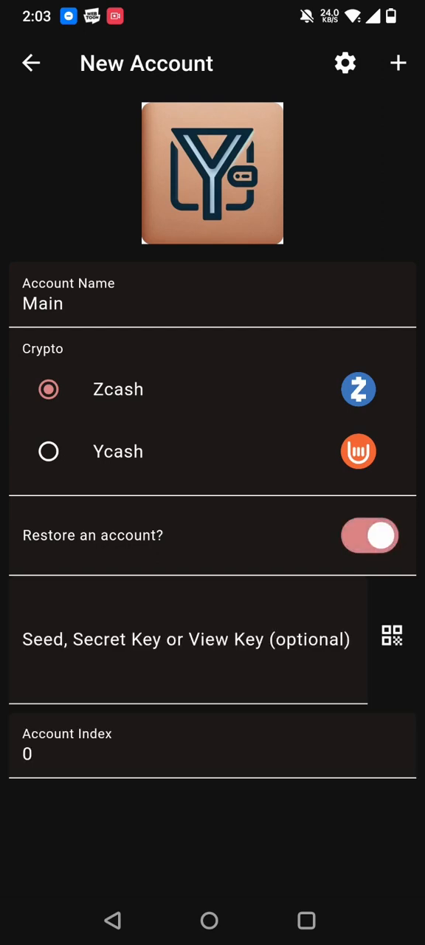
{"action": "left_click", "coordinate": [392, 636]}
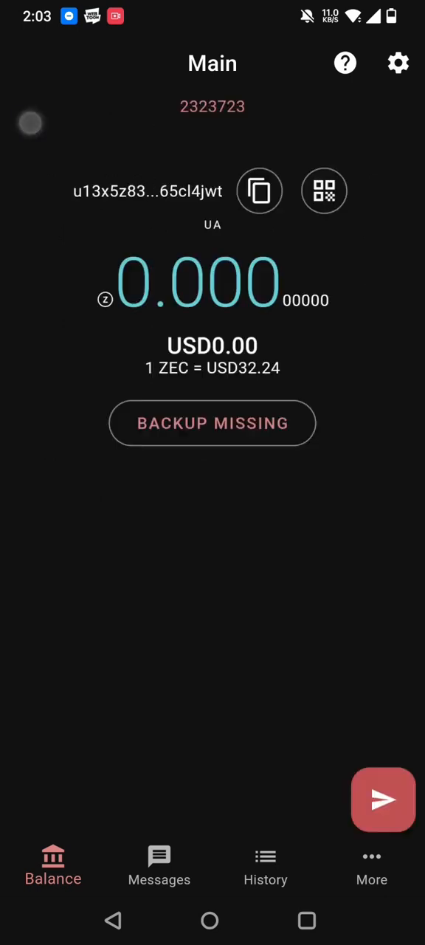
{"action": "left_click", "coordinate": [324, 191]}
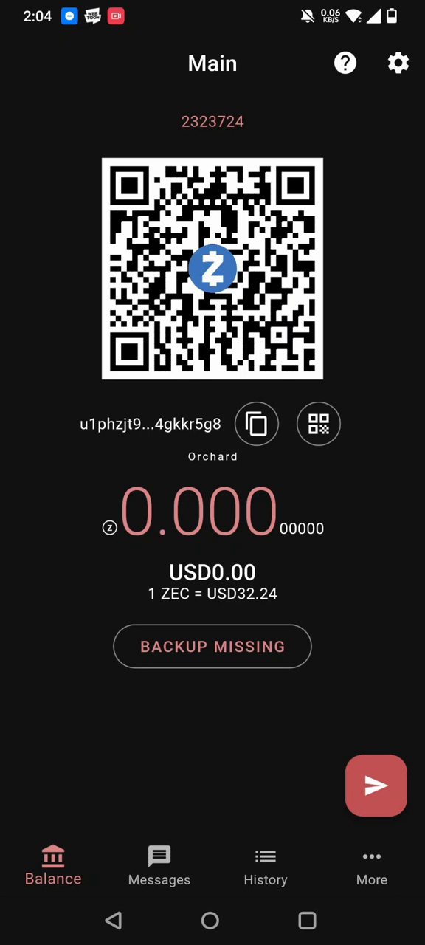
Step: Turn on 'Do not remind me' on the backup page and return
{"action": "left_click", "coordinate": [212, 647]}
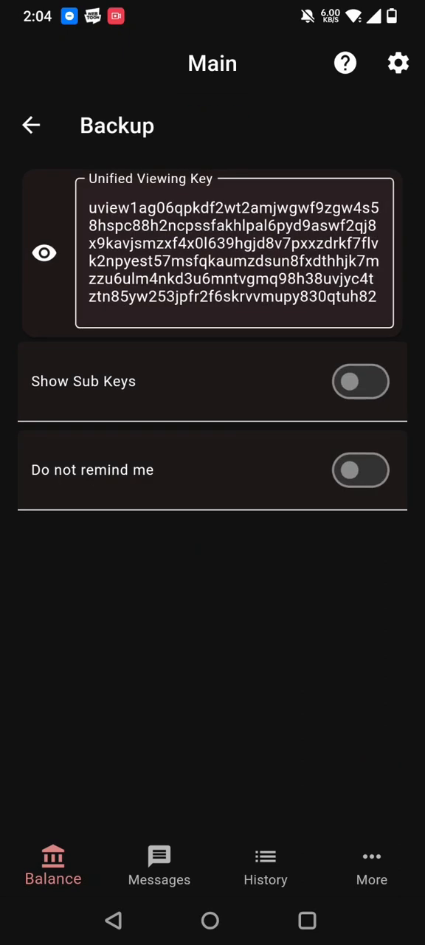
{"action": "left_click", "coordinate": [361, 470]}
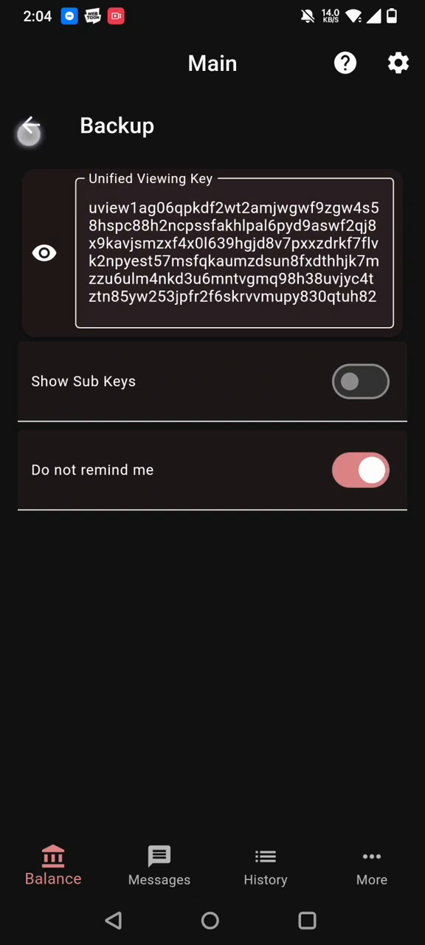
{"action": "left_click", "coordinate": [30, 125]}
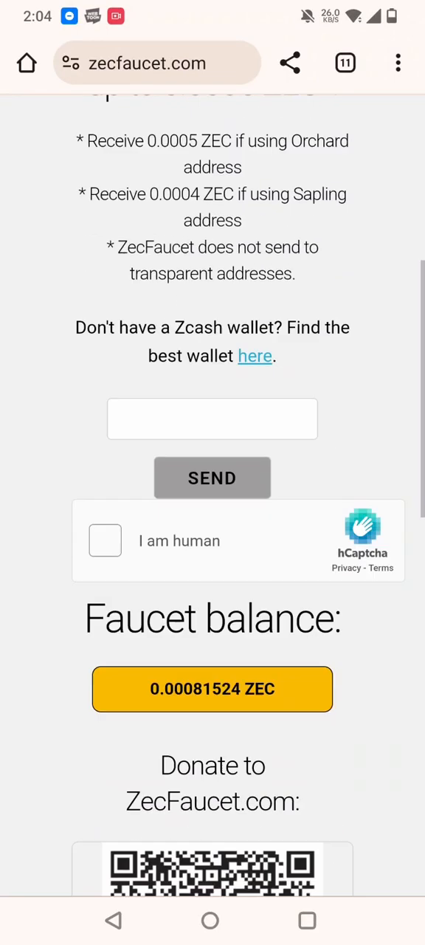
Step: Pass the hCaptcha check and request faucet ZEC to the wallet's unified address
{"action": "scroll", "scroll_direction": "down", "scroll_amount": 3}
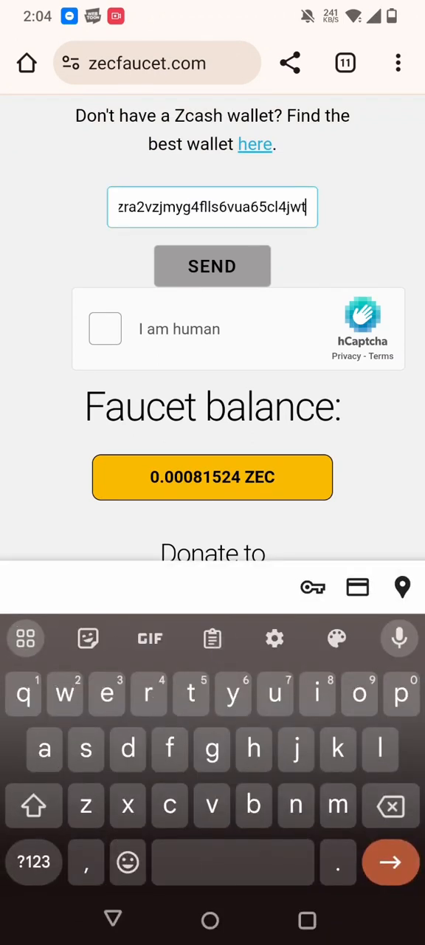
{"action": "left_click", "coordinate": [105, 329]}
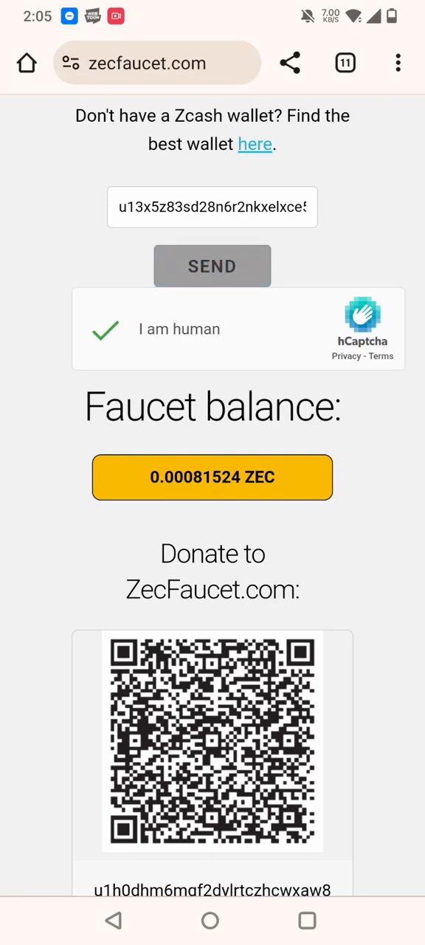
{"action": "left_click", "coordinate": [212, 266]}
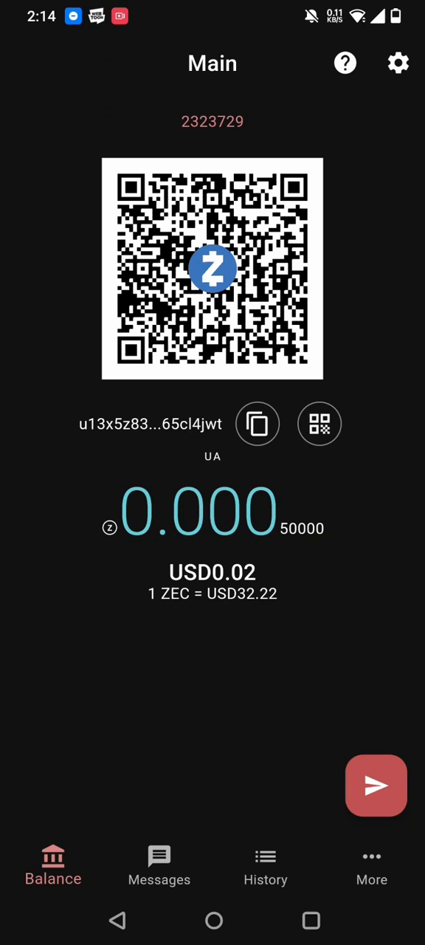
Step: Set Min. Confirmations to 1 and review the single 0.0005 ZEC note
{"action": "left_click", "coordinate": [371, 866]}
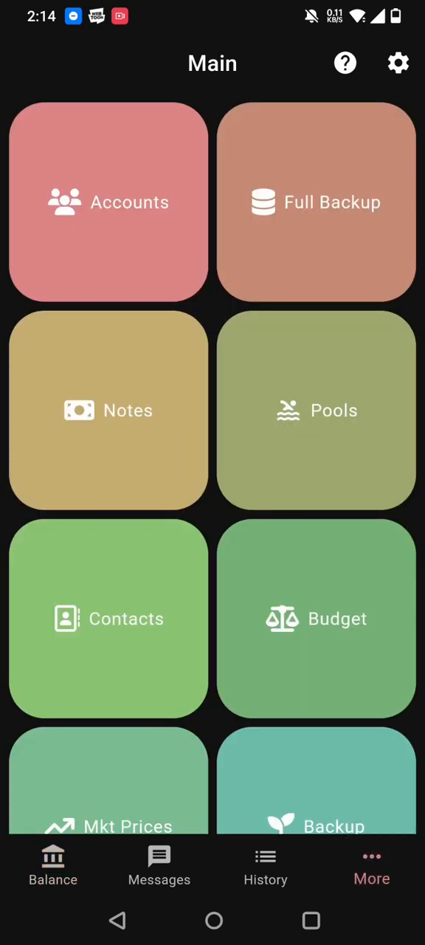
{"action": "left_click", "coordinate": [108, 411]}
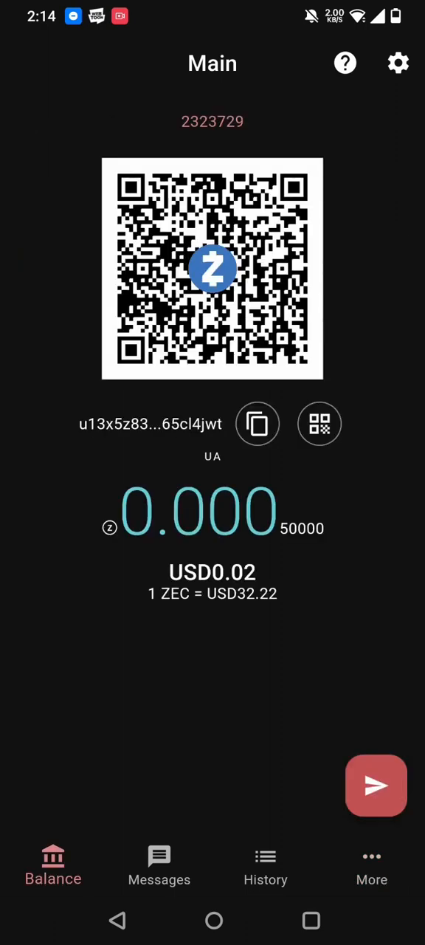
{"action": "left_click", "coordinate": [398, 63]}
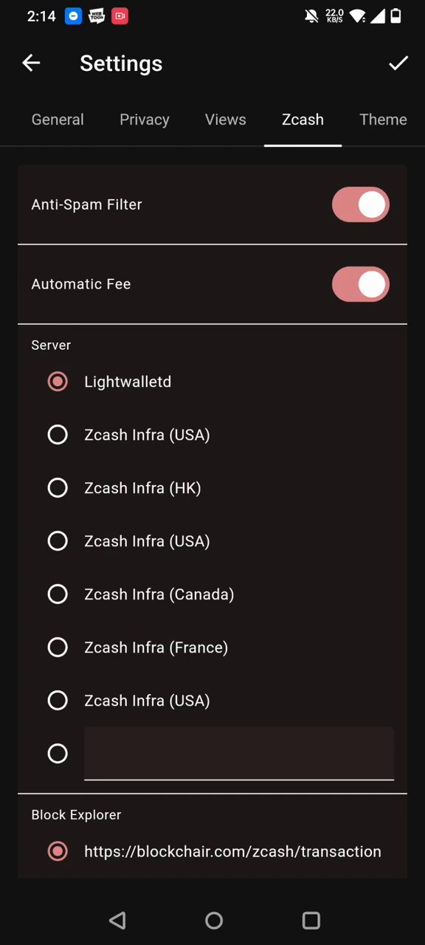
{"action": "left_click", "coordinate": [144, 120]}
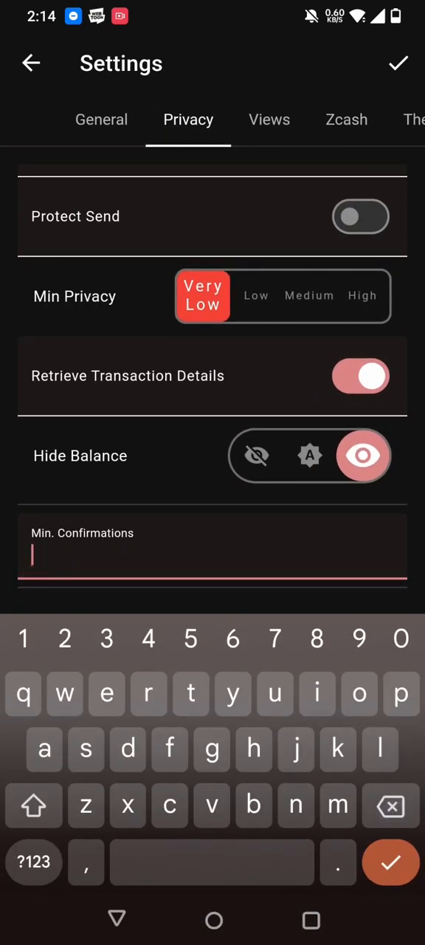
{"action": "type", "text": "1"}
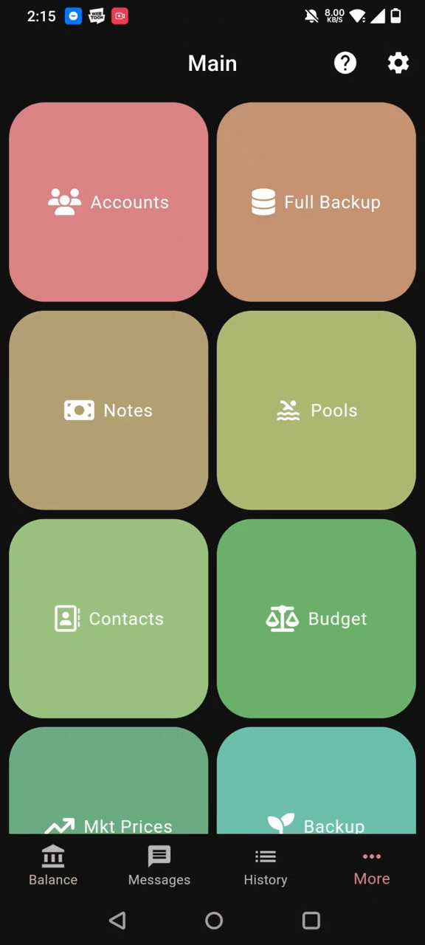
{"action": "left_click", "coordinate": [108, 410]}
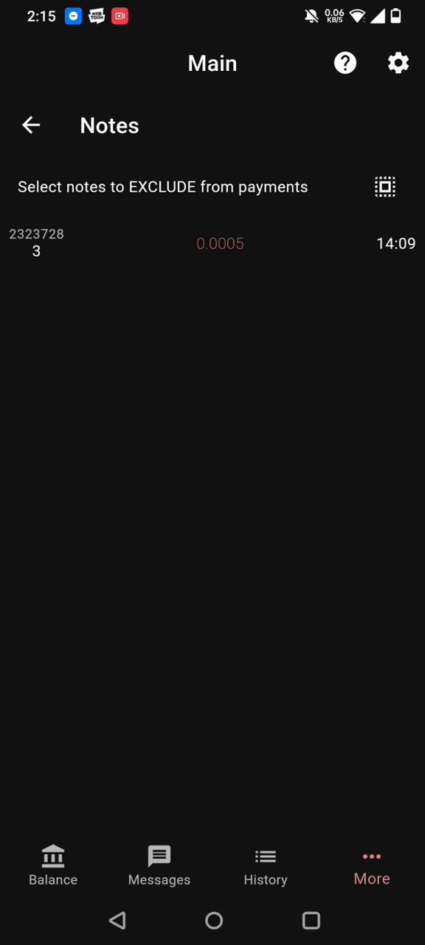
{"action": "left_click", "coordinate": [31, 125]}
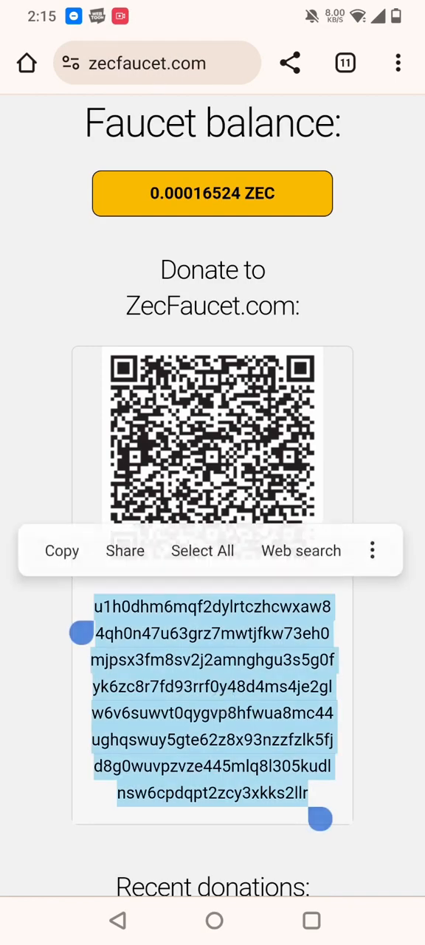
Step: Copy the zecfaucet.com donation address
{"action": "left_click", "coordinate": [311, 921]}
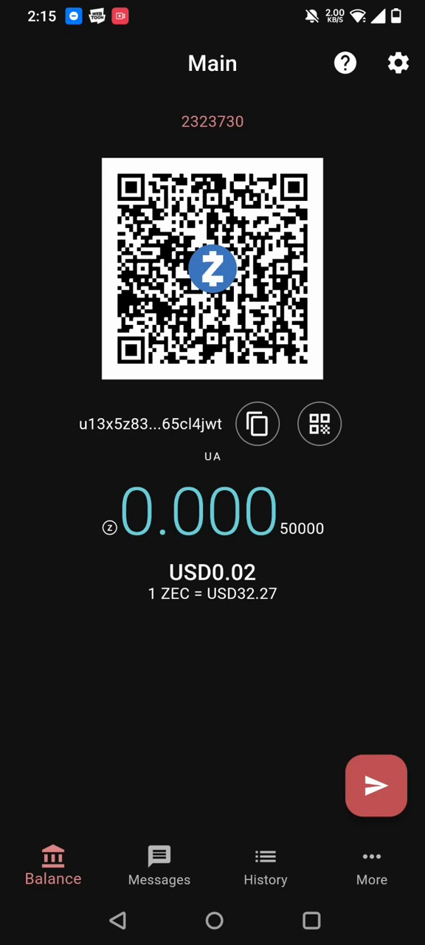
Step: Start a payment and set the amount to the full spendable 0.00050000 ZEC
{"action": "left_click", "coordinate": [376, 786]}
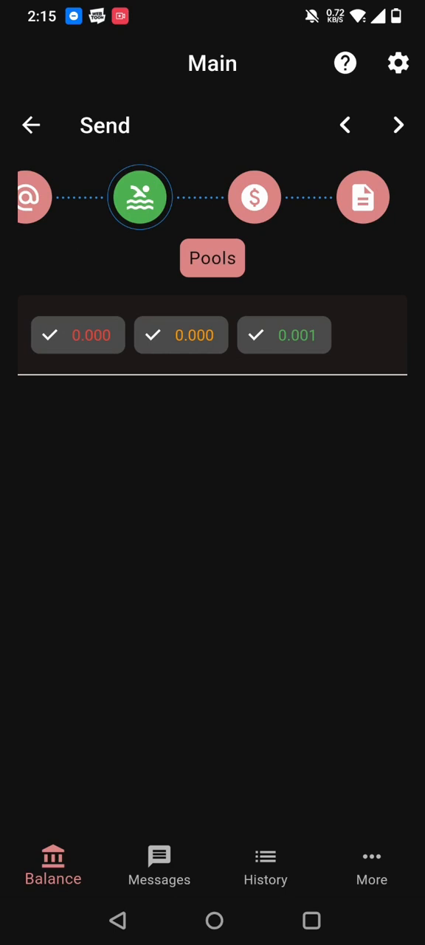
{"action": "left_click", "coordinate": [254, 197]}
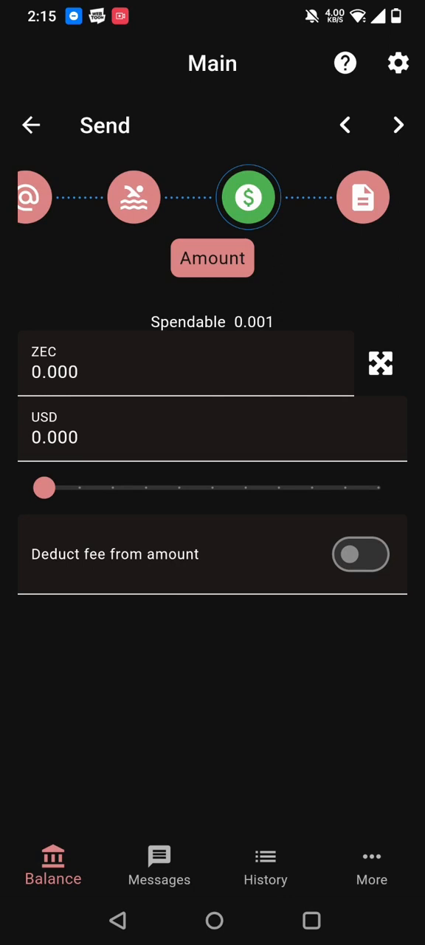
{"action": "left_click_drag", "start_coordinate": [43, 488], "coordinate": [380, 487]}
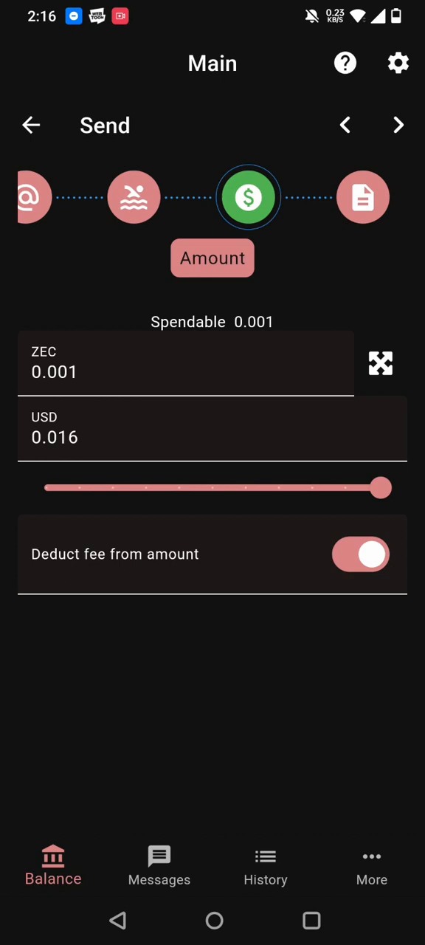
{"action": "left_click", "coordinate": [399, 63]}
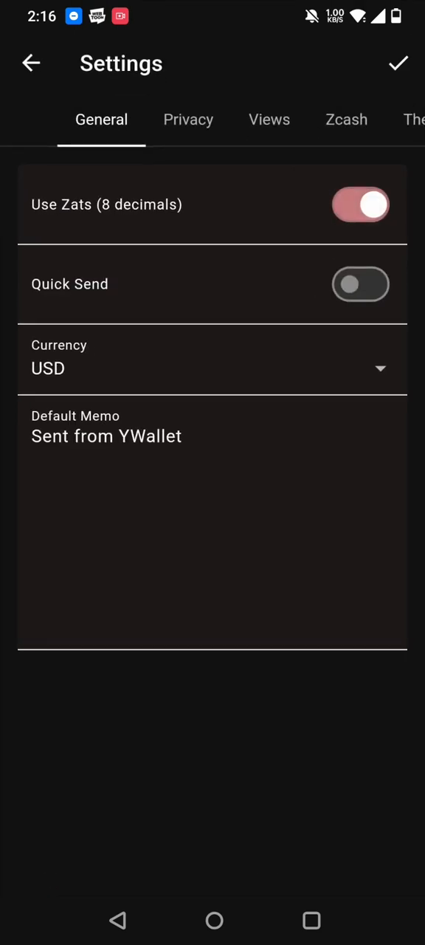
{"action": "left_click", "coordinate": [398, 63]}
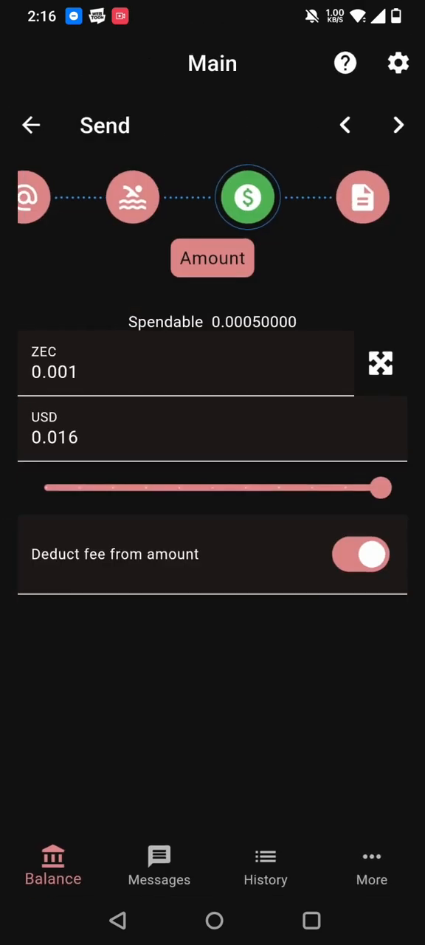
{"action": "left_click", "coordinate": [345, 125]}
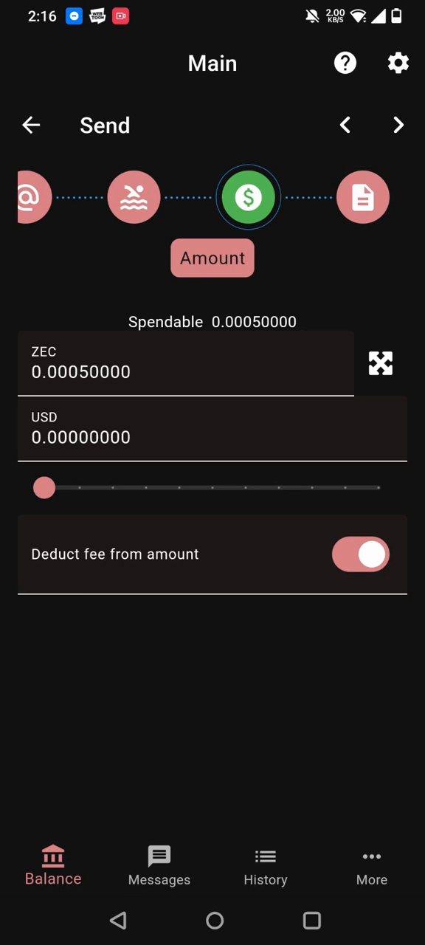
Step: Give the memo the subject 'Thank you' and submit to build the unsigned transaction
{"action": "left_click", "coordinate": [398, 125]}
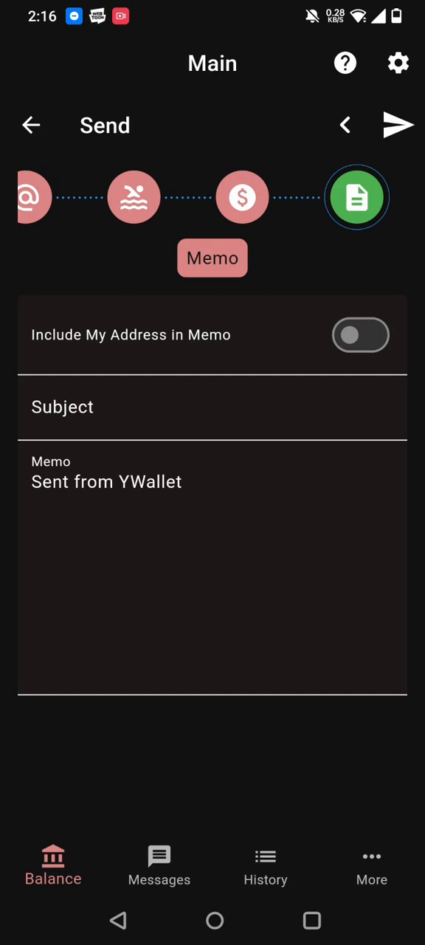
{"action": "type", "text": "Thank you"}
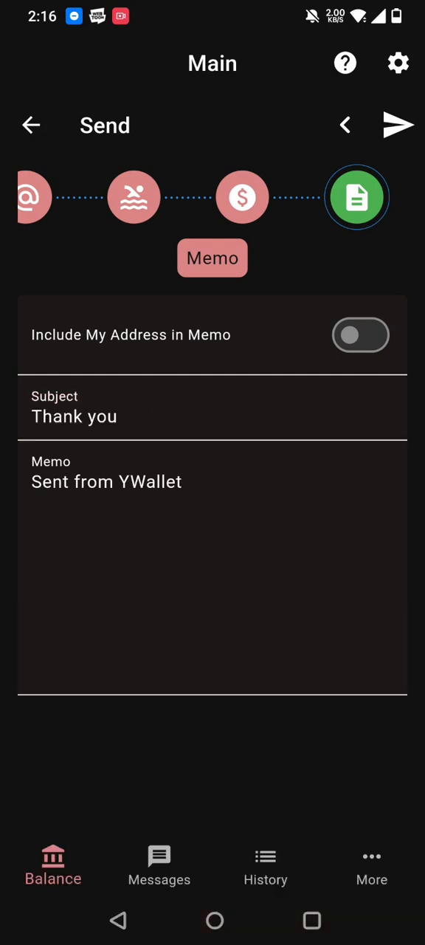
{"action": "left_click", "coordinate": [399, 125]}
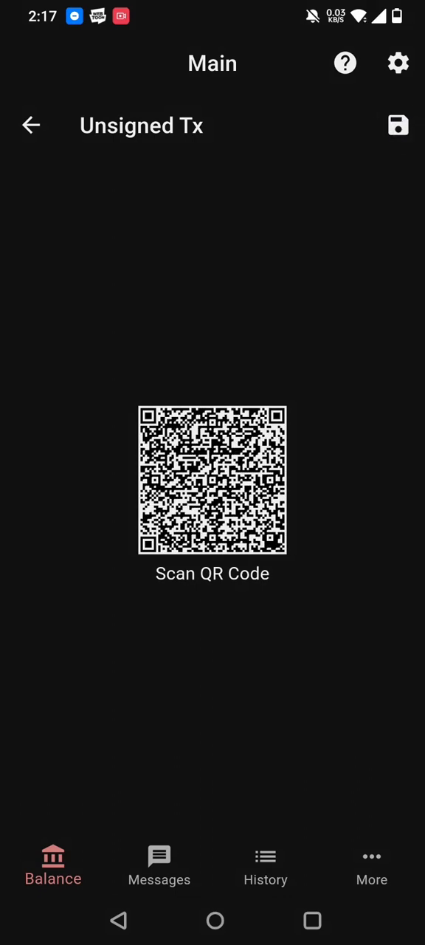
Step: Save the unsigned transaction to a file from the Unsigned Tx screen
{"action": "left_click", "coordinate": [399, 125]}
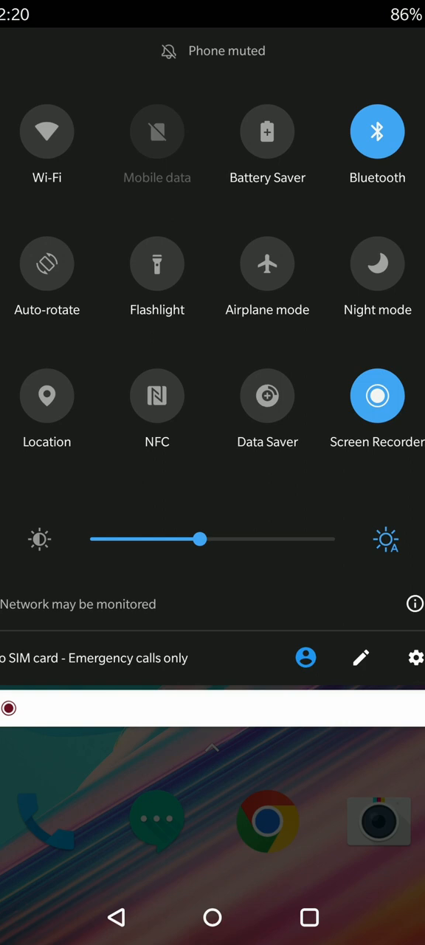
Step: Enable OTG storage in the phone's System settings to expose the 465 GB disk
{"action": "left_click", "coordinate": [415, 657]}
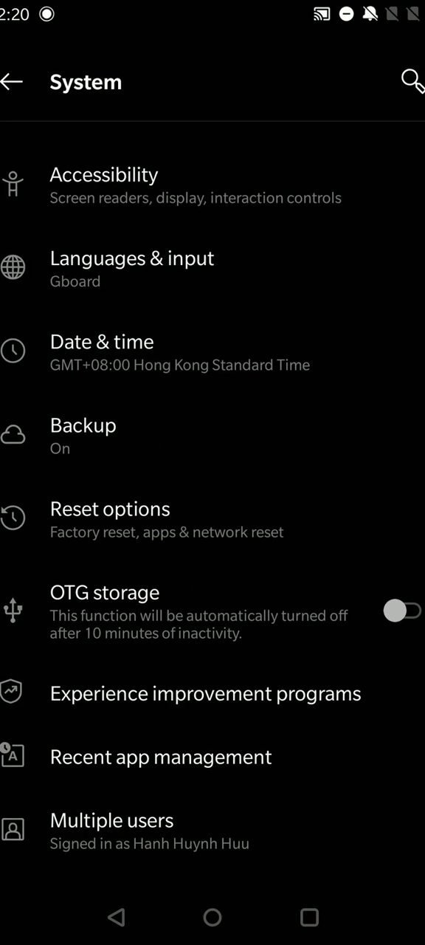
{"action": "left_click", "coordinate": [405, 611]}
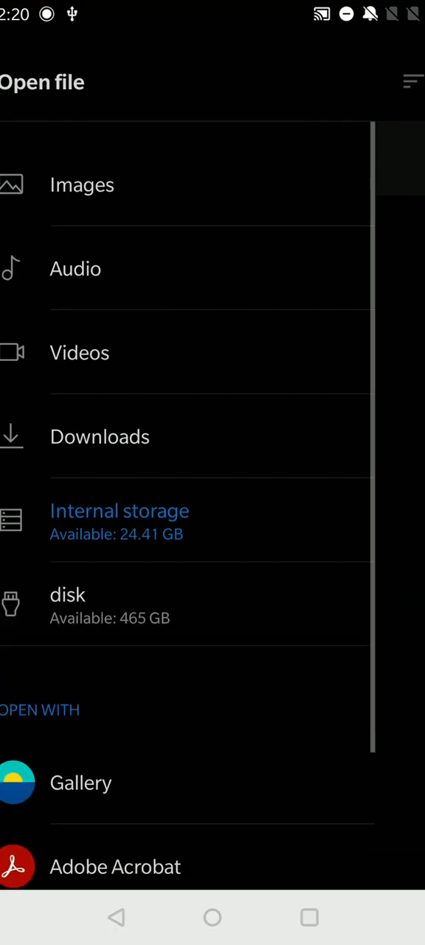
{"action": "left_click", "coordinate": [310, 918]}
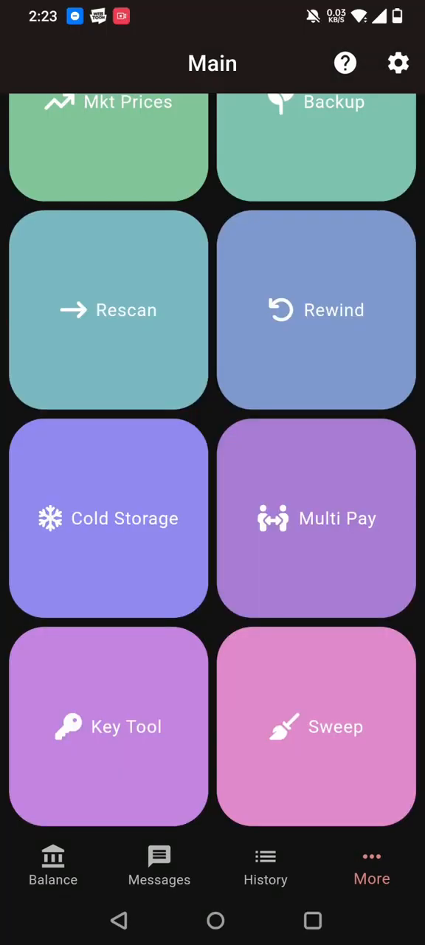
Step: Open YWallet's Cold Storage tools to load the signed transaction
{"action": "left_click", "coordinate": [108, 517]}
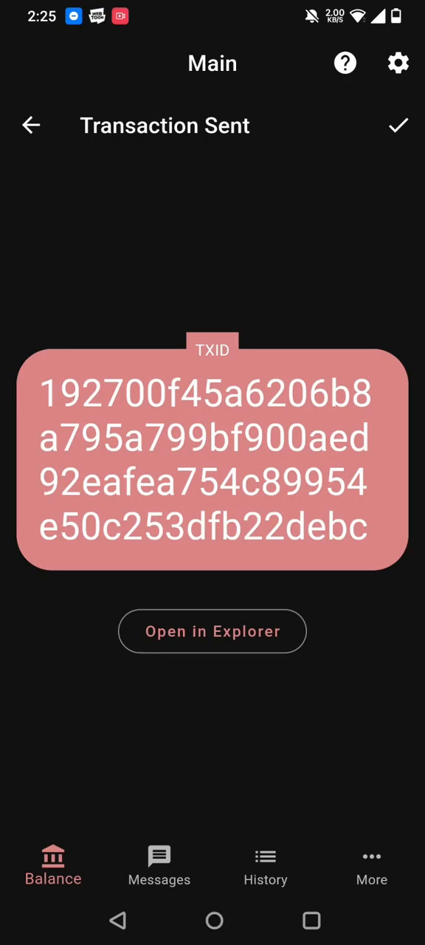
Step: Confirm the Transaction Sent screen and return to the Main account balance
{"action": "left_click", "coordinate": [213, 631]}
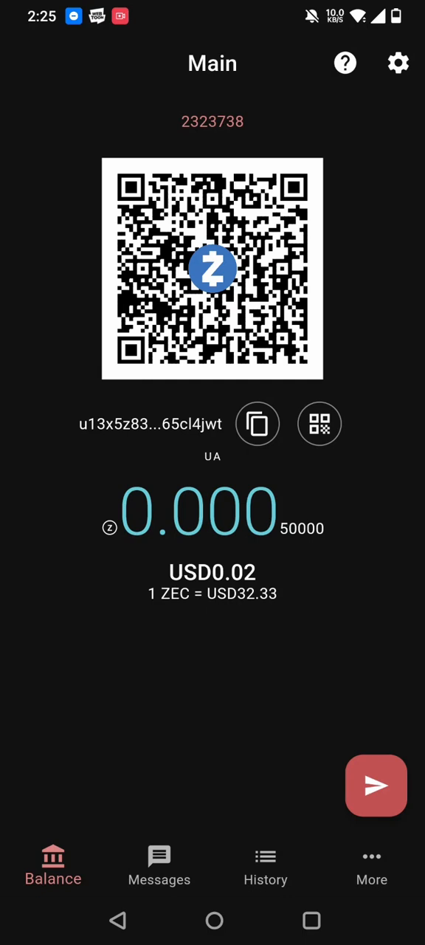
Step: View the History tab listing the 0.0005 ZEC 'Thank you' payment and faucet deposit
{"action": "left_click", "coordinate": [265, 865]}
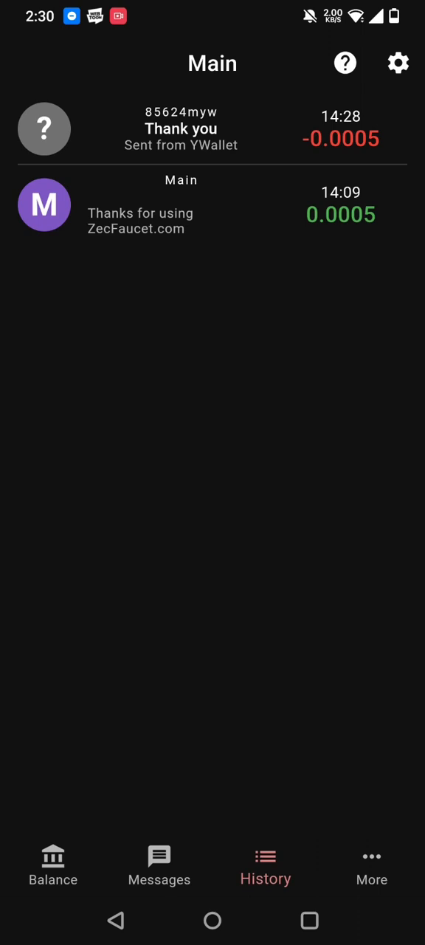
Step: Review the -0.0005 payment's details (3 confirmations, block 2323739), then go back
{"action": "left_click", "coordinate": [213, 128]}
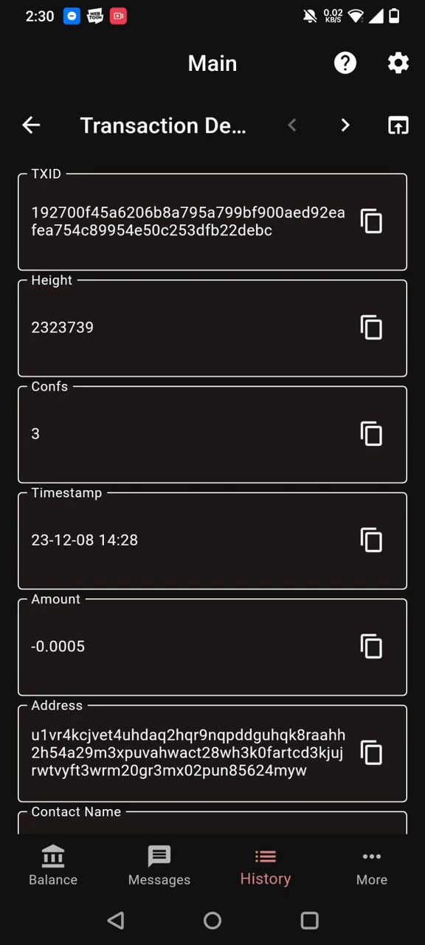
{"action": "scroll", "scroll_direction": "down", "scroll_amount": 3}
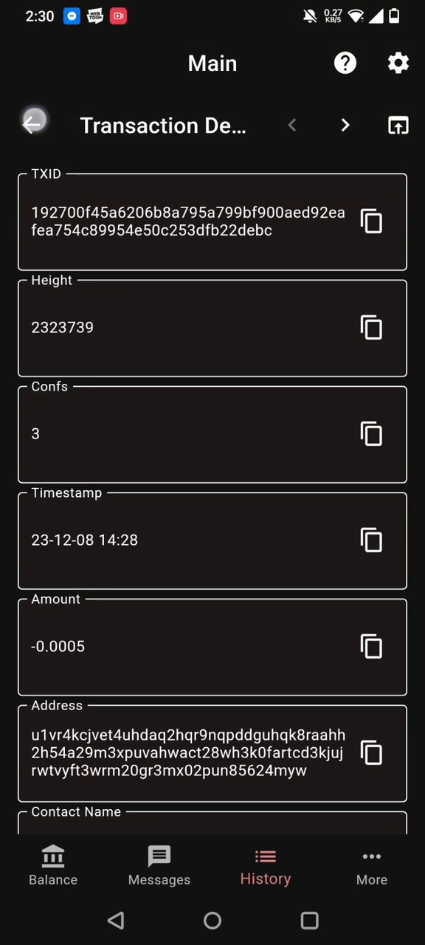
{"action": "left_click", "coordinate": [33, 124]}
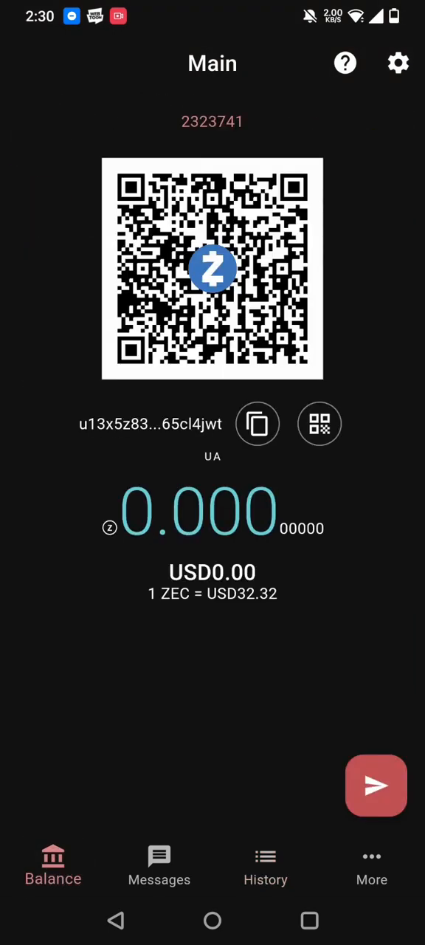